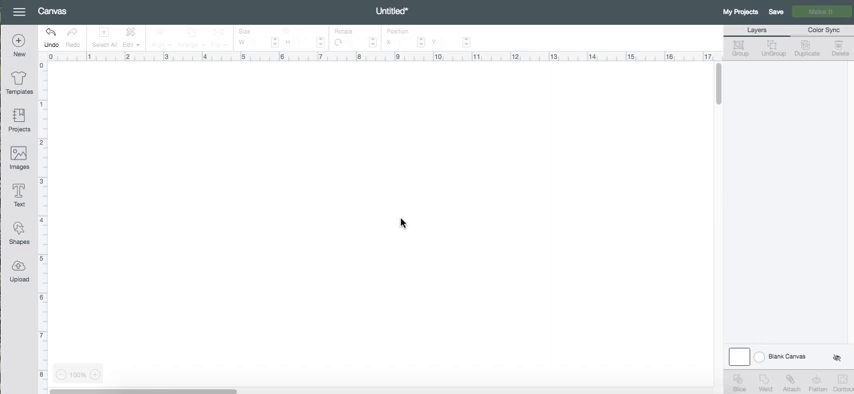
mouse_move(208, 6)
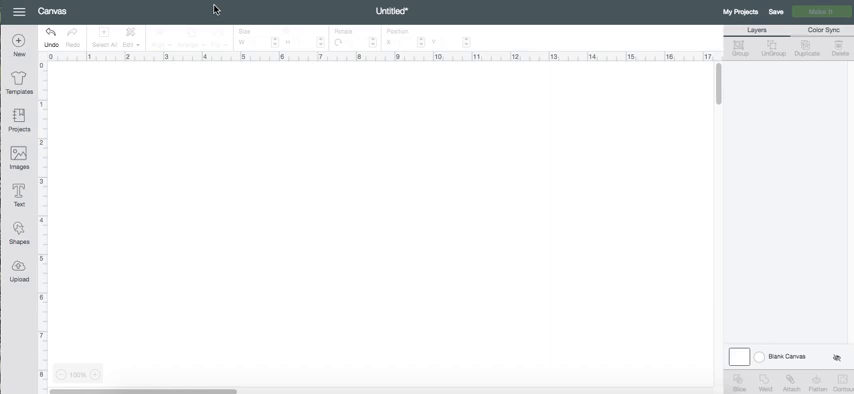
mouse_move(210, 8)
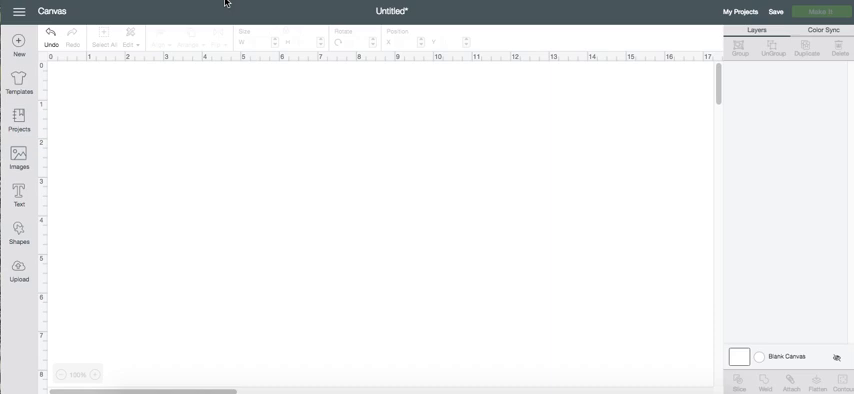
mouse_move(224, 7)
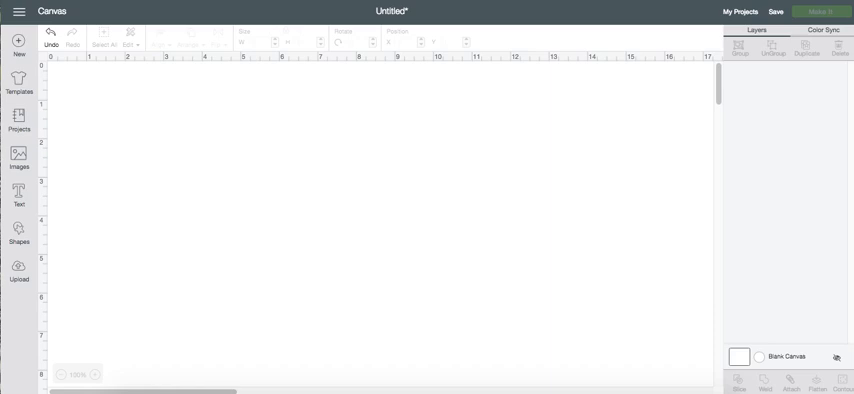
mouse_move(199, 49)
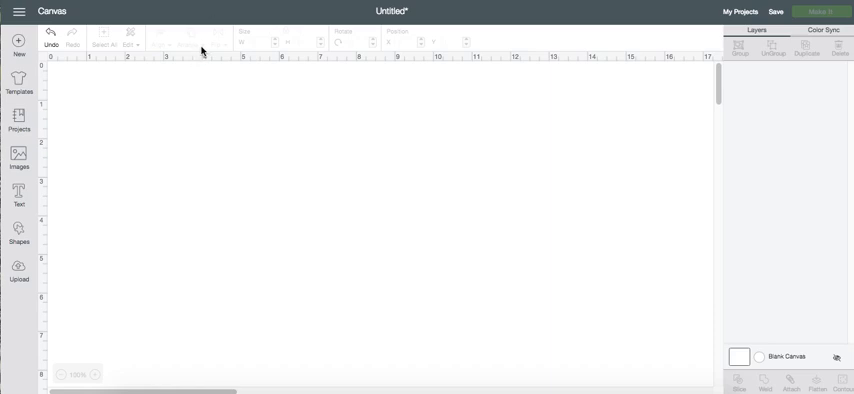
mouse_move(60, 160)
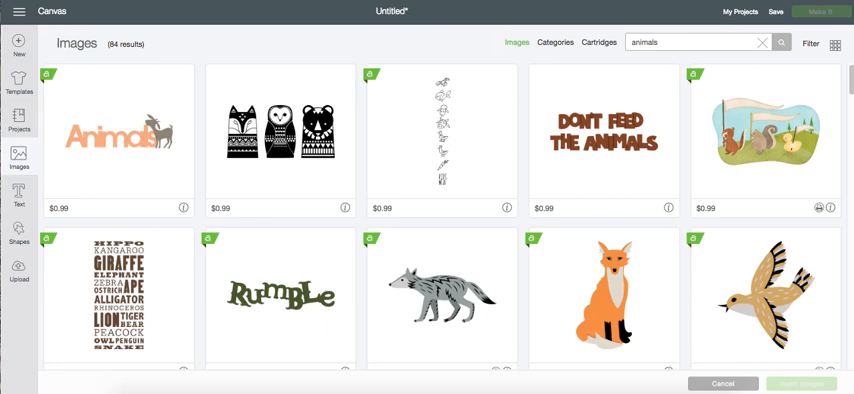
Step: Insert the brown hedgehog image from the animal results onto the canvas
scroll("down", 3)
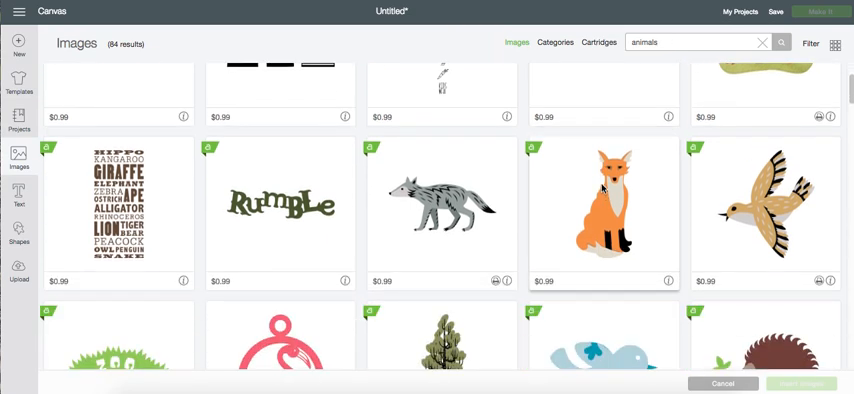
mouse_move(812, 263)
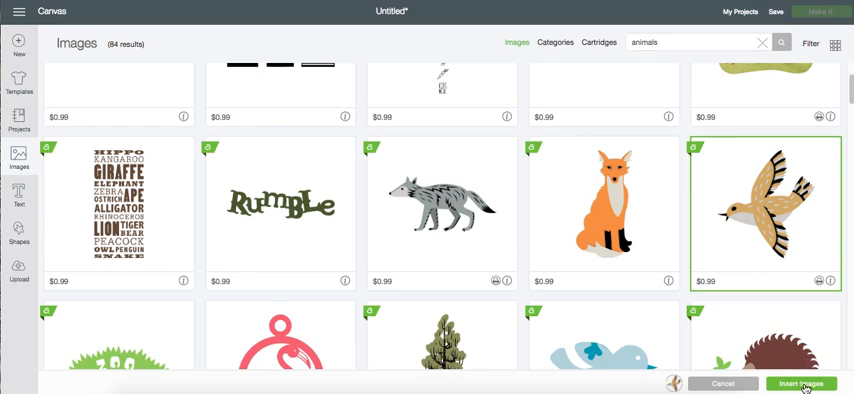
left_click(800, 386)
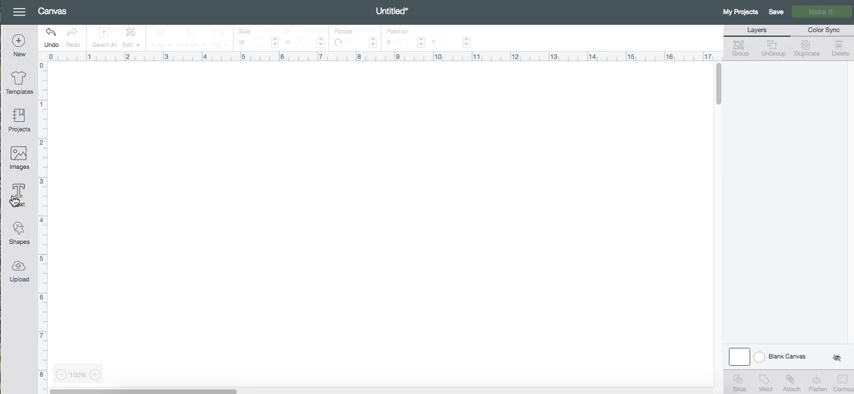
left_click(17, 158)
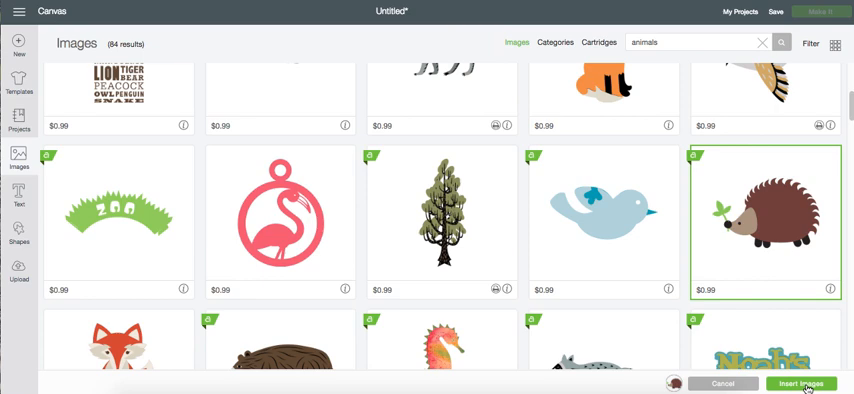
left_click(795, 384)
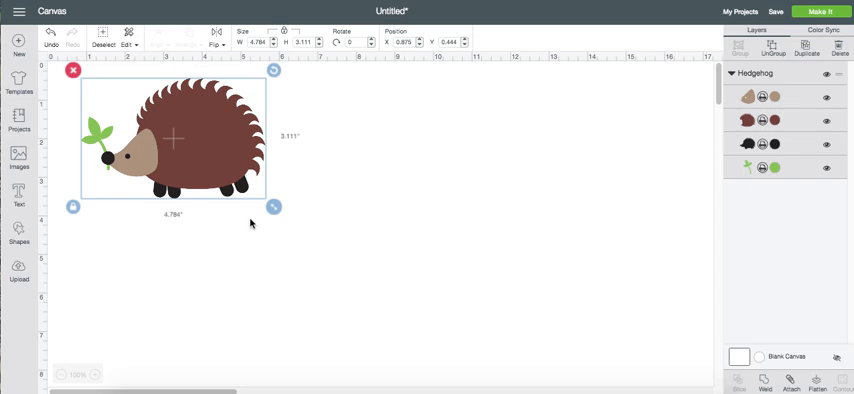
Step: Shrink the hedgehog to about half its size and add a square shape
left_click_drag(273, 206, 184, 148)
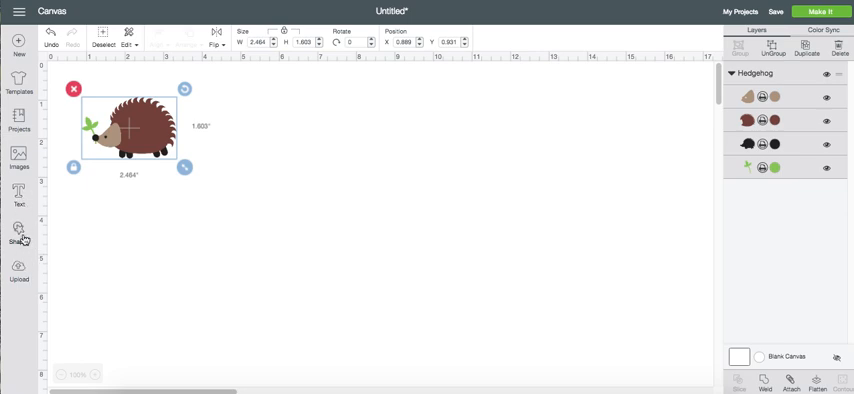
left_click(17, 232)
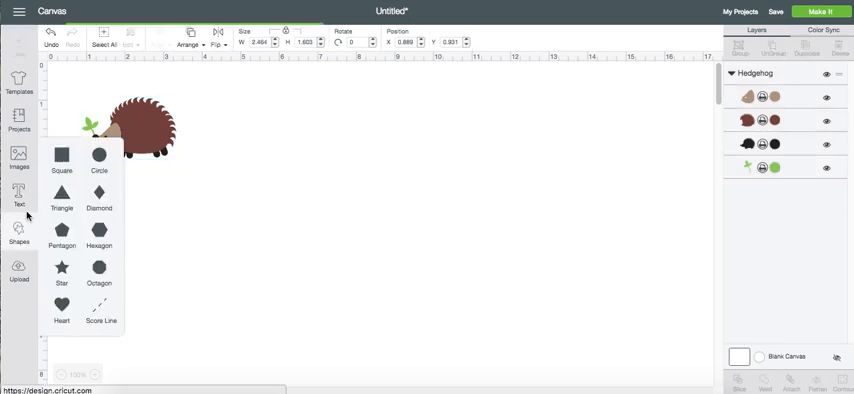
left_click(61, 154)
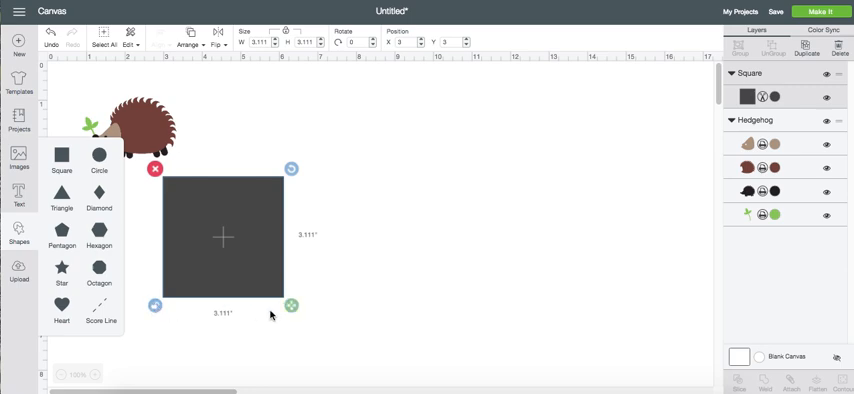
Step: Stretch the square into a long white rectangle beside the hedgehog
left_click_drag(291, 305, 300, 294)
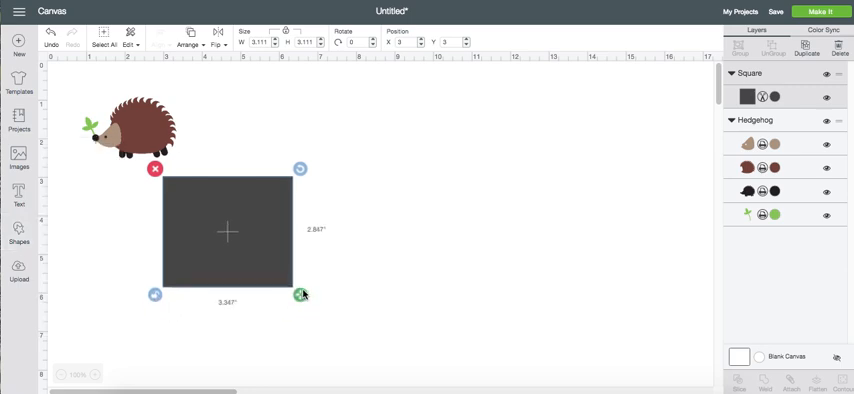
left_click_drag(301, 294, 341, 239)
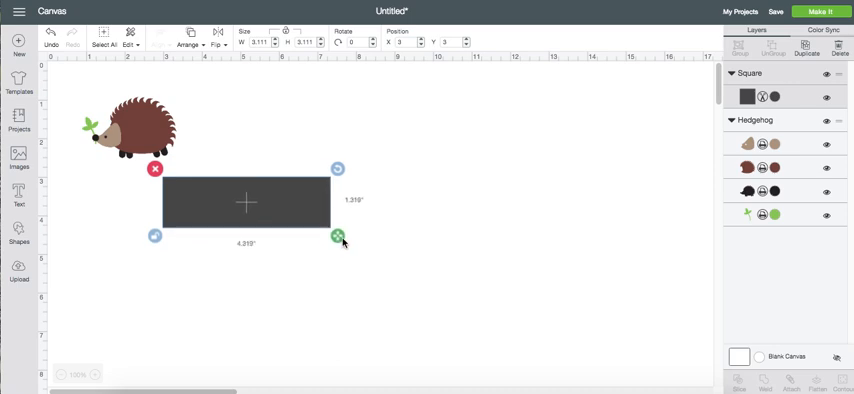
left_click_drag(340, 238, 350, 237)
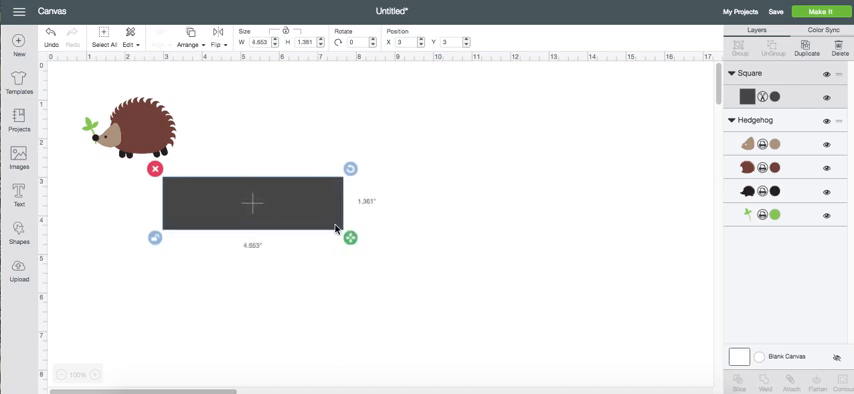
left_click_drag(253, 205, 217, 132)
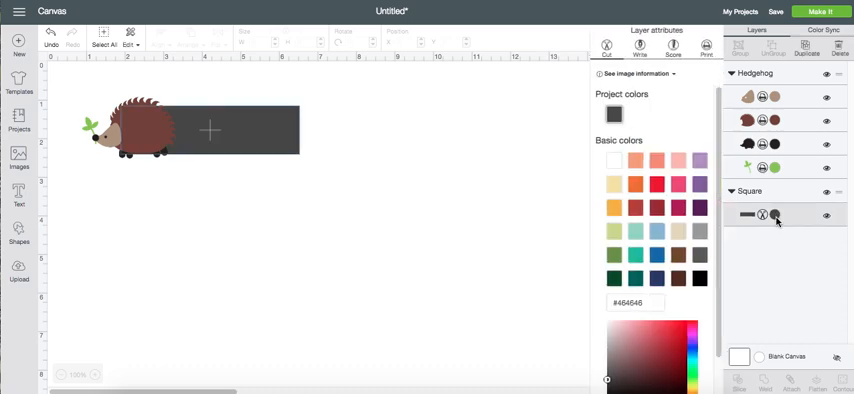
left_click(617, 156)
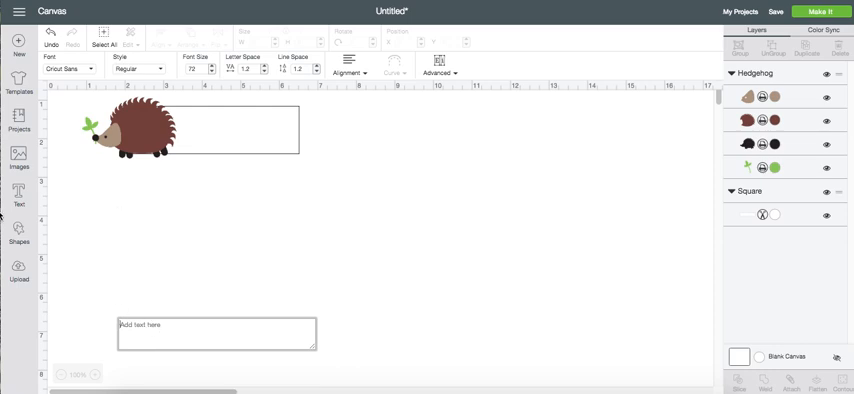
type("Lindsey")
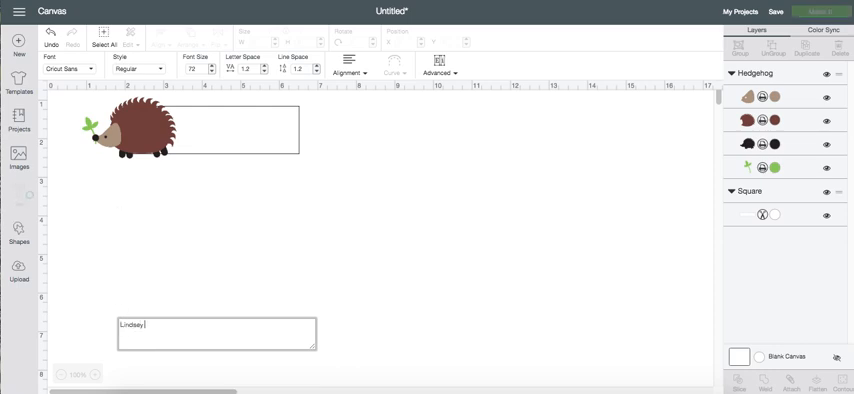
type("Smith")
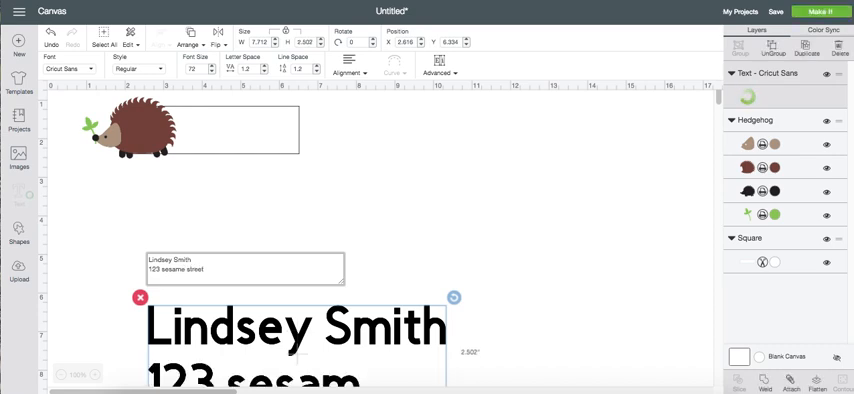
type("new r")
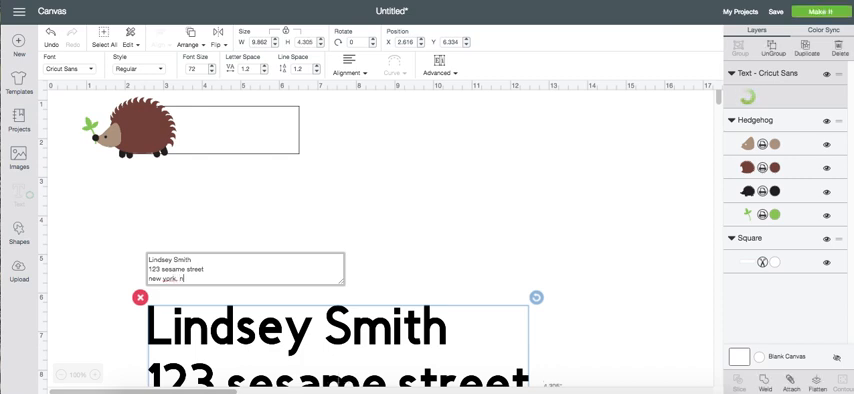
type("Y")
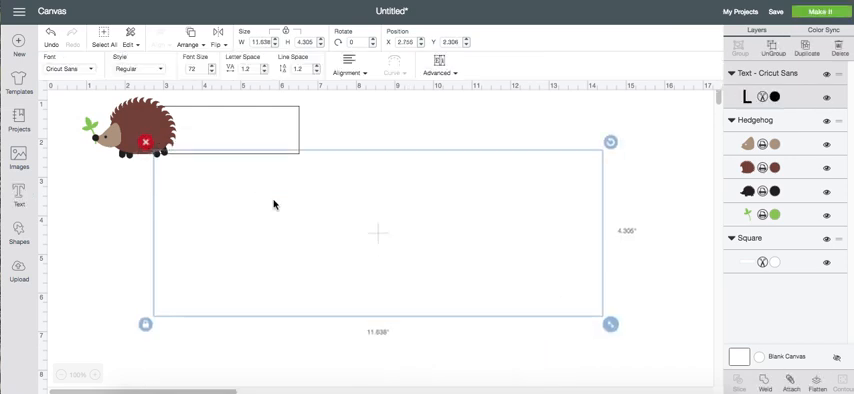
type("Lindsey Smith")
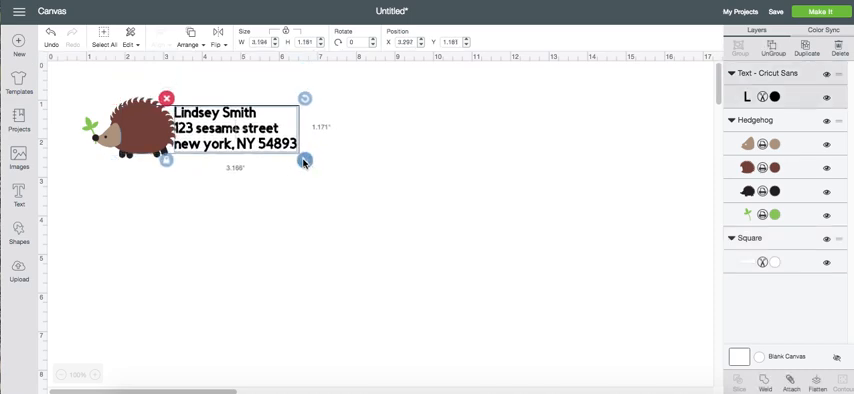
left_click_drag(305, 160, 311, 163)
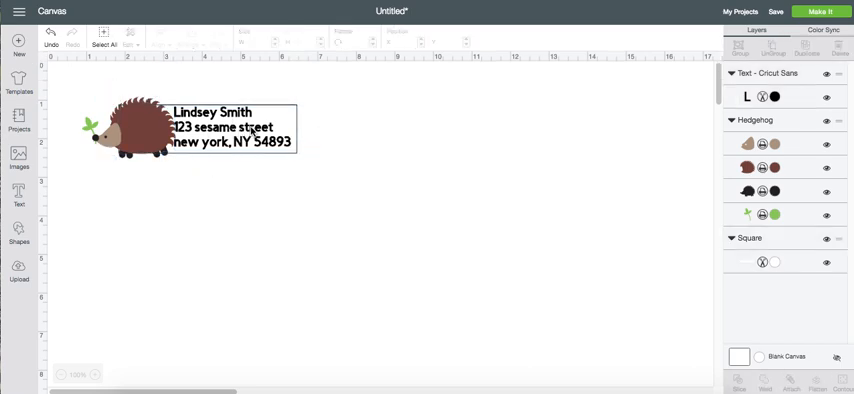
Step: Center-align the address text, then deselect it
left_click(228, 130)
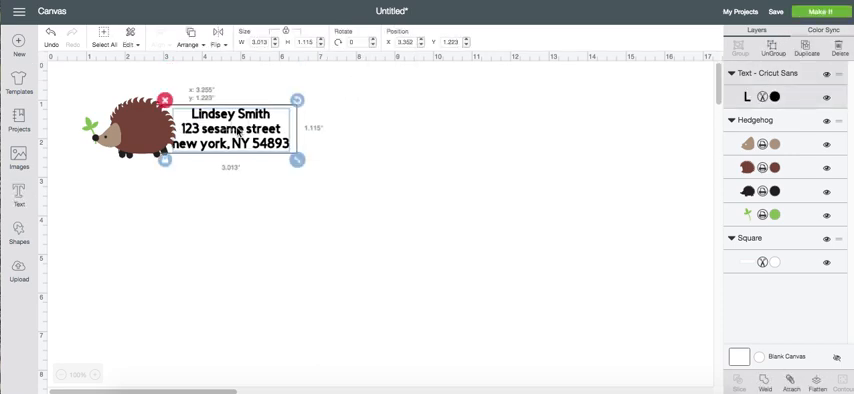
left_click(415, 188)
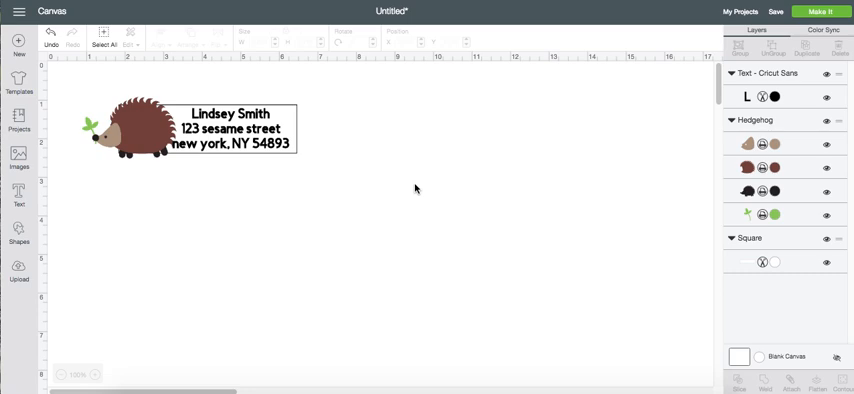
mouse_move(128, 143)
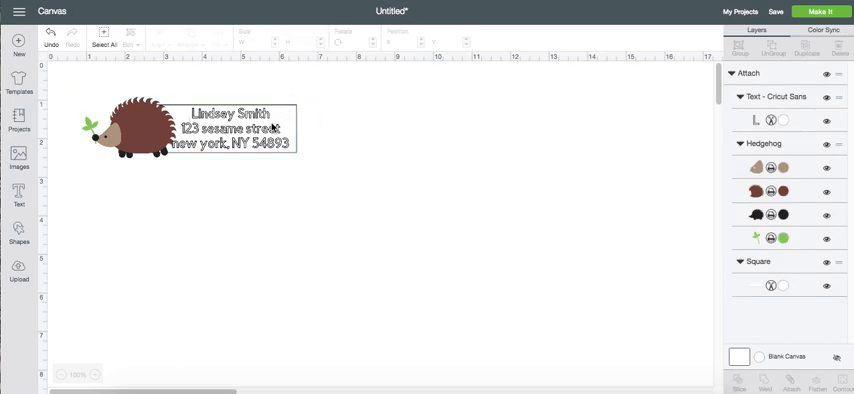
Step: Resize the attached label to about 3.333" wide, move it top-left, and zoom in
left_click(135, 128)
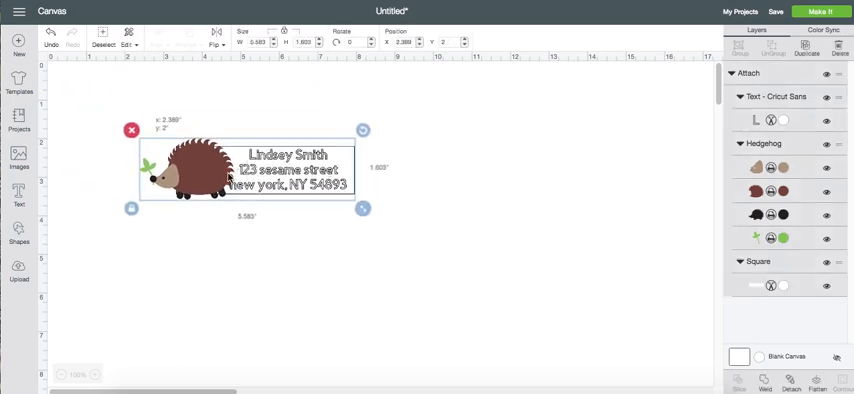
left_click_drag(245, 170, 240, 165)
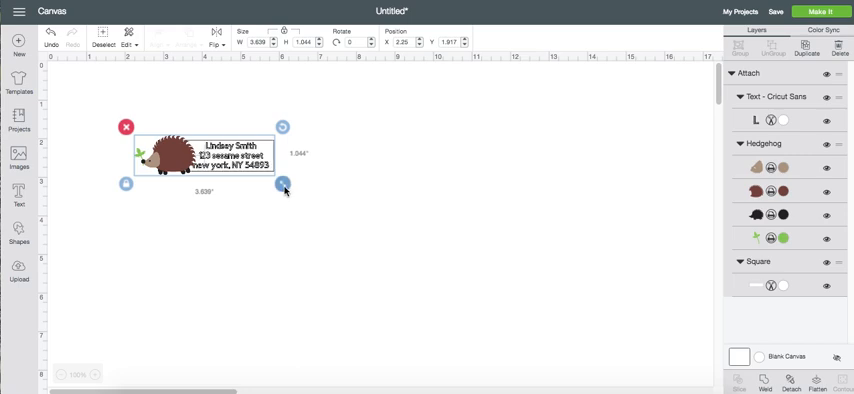
left_click_drag(283, 184, 270, 181)
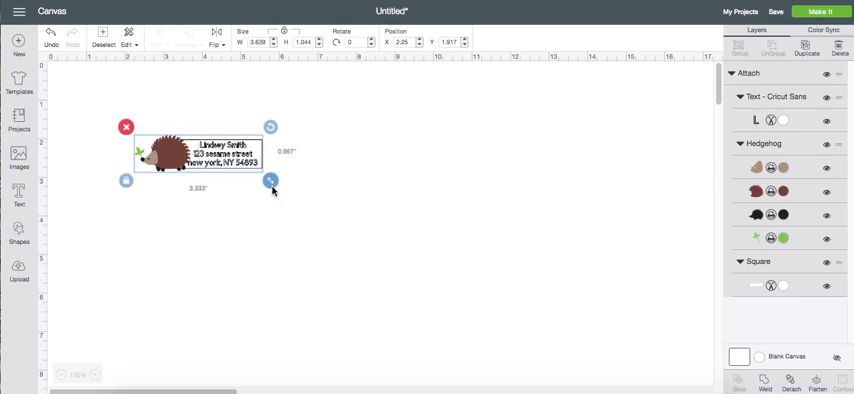
left_click_drag(270, 180, 267, 175)
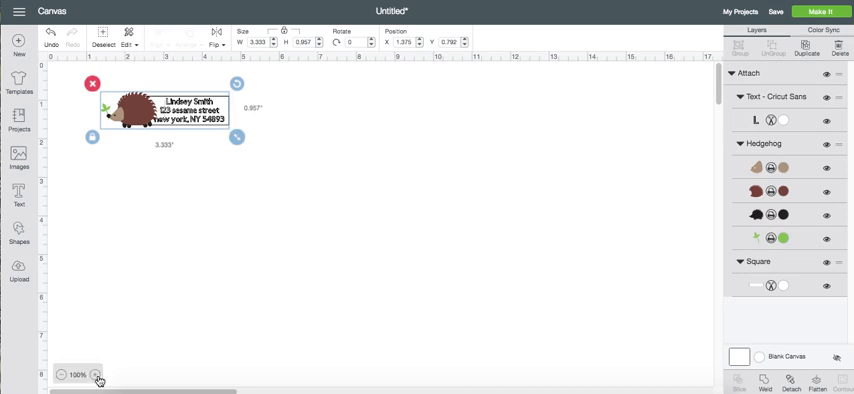
left_click(91, 374)
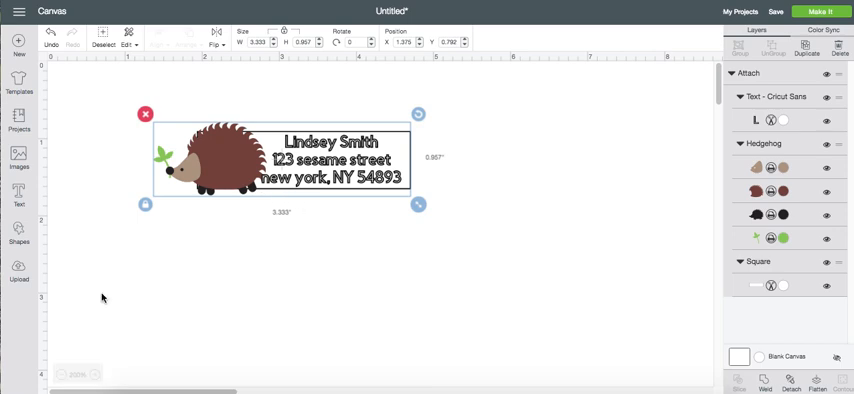
mouse_move(305, 219)
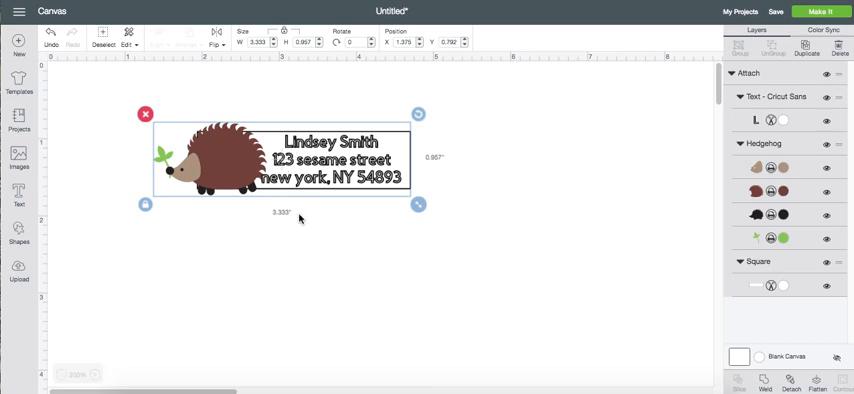
Step: Enable Full Grid for the canvas in the Design Space settings
left_click(65, 374)
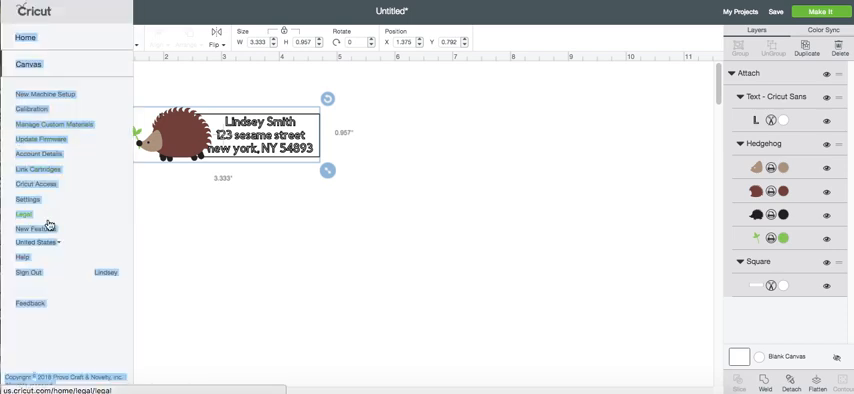
left_click(28, 200)
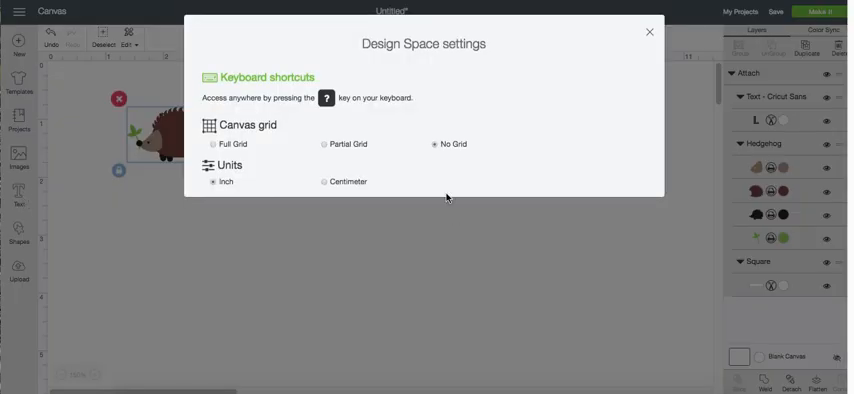
mouse_move(415, 161)
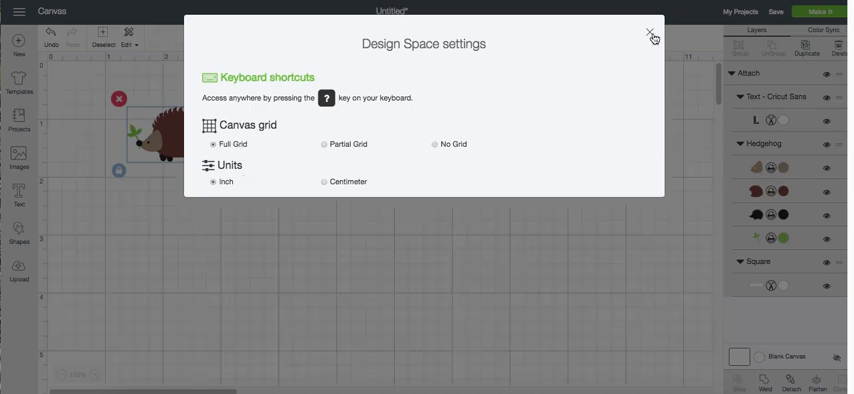
left_click(647, 33)
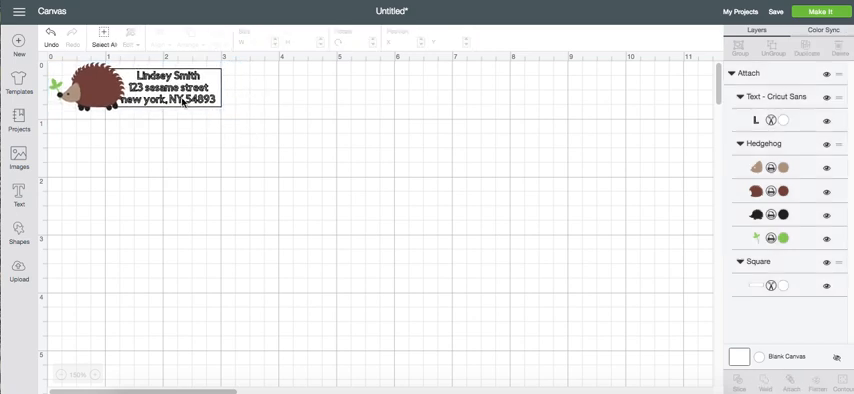
Step: Duplicate the label and its top-right copy to fill a 2x2 layout
right_click(180, 108)
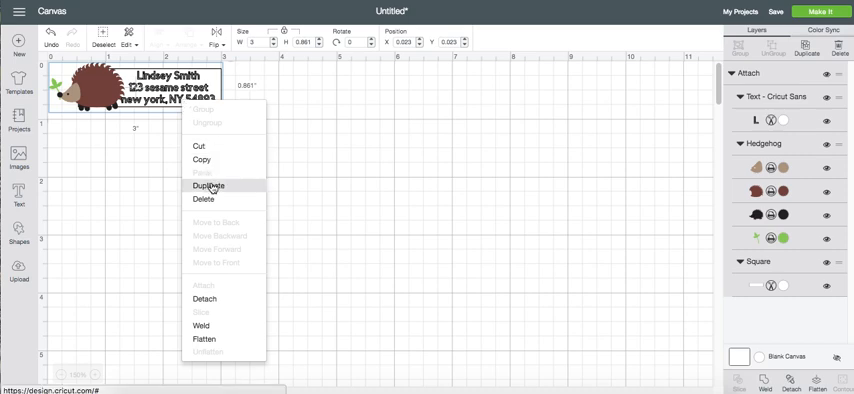
left_click(206, 186)
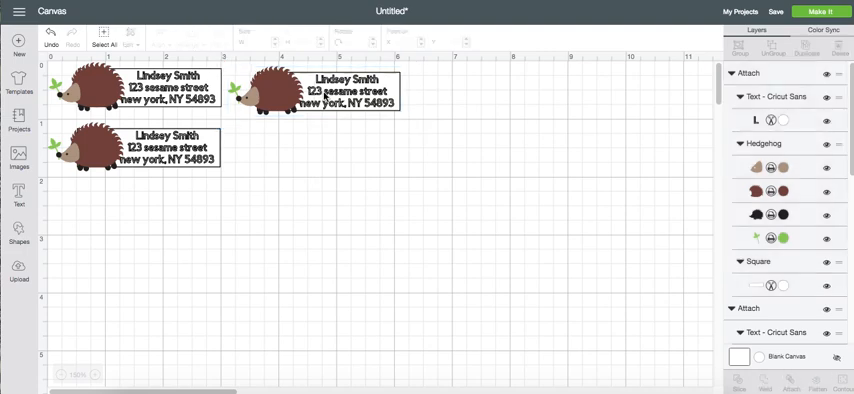
right_click(340, 85)
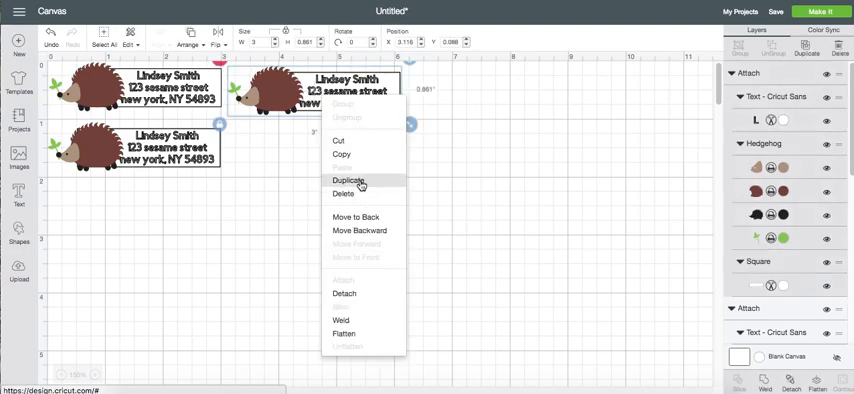
left_click(350, 182)
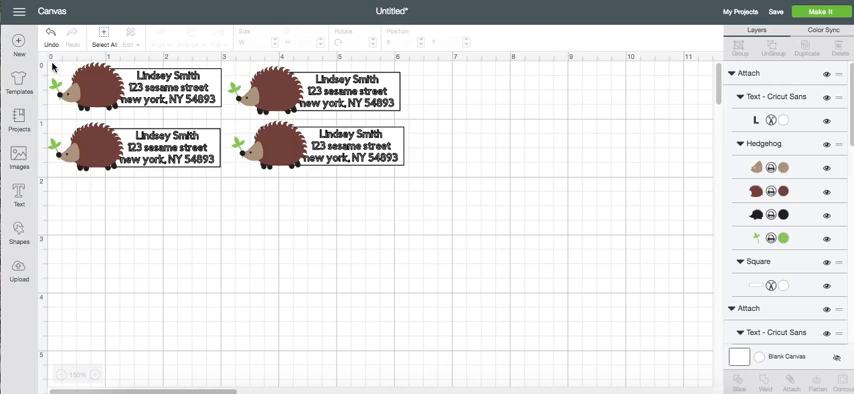
mouse_move(207, 174)
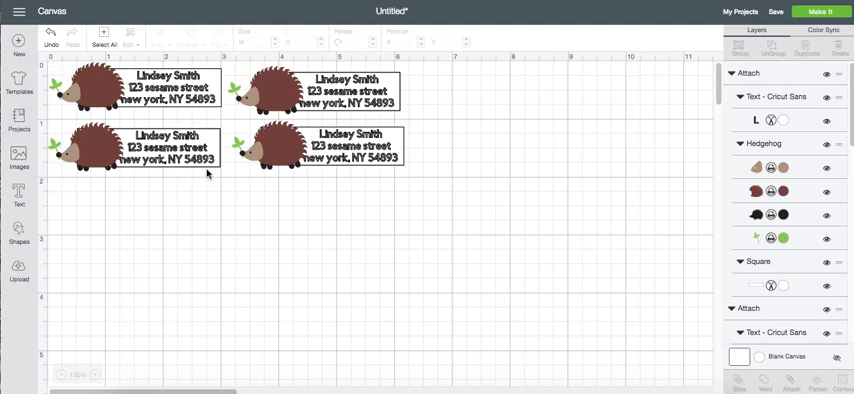
mouse_move(147, 186)
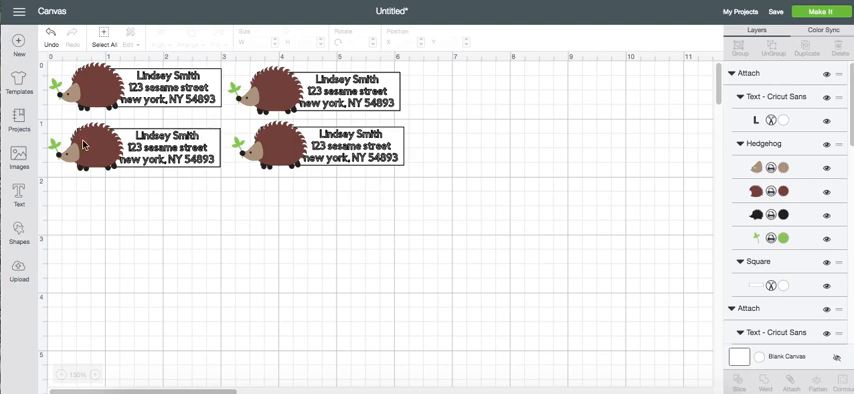
left_click(95, 150)
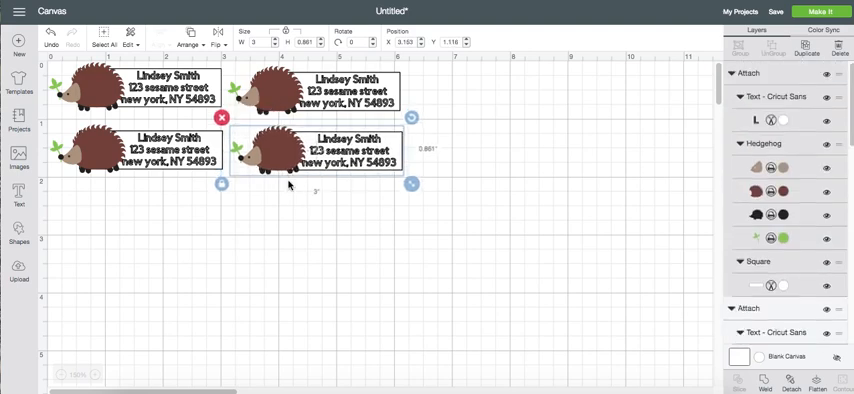
mouse_move(338, 176)
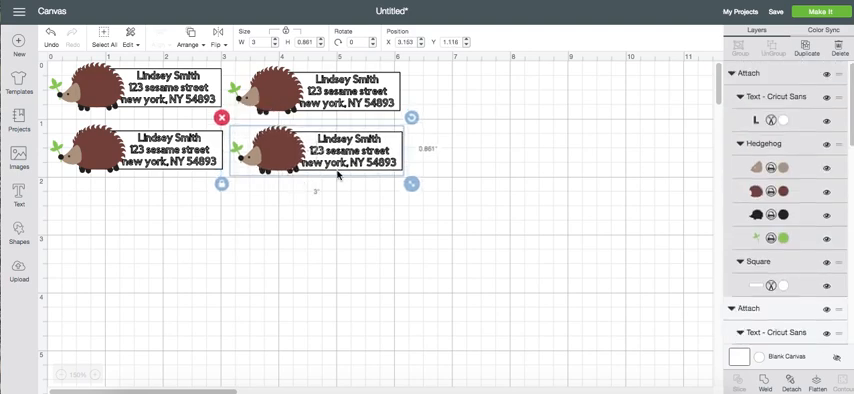